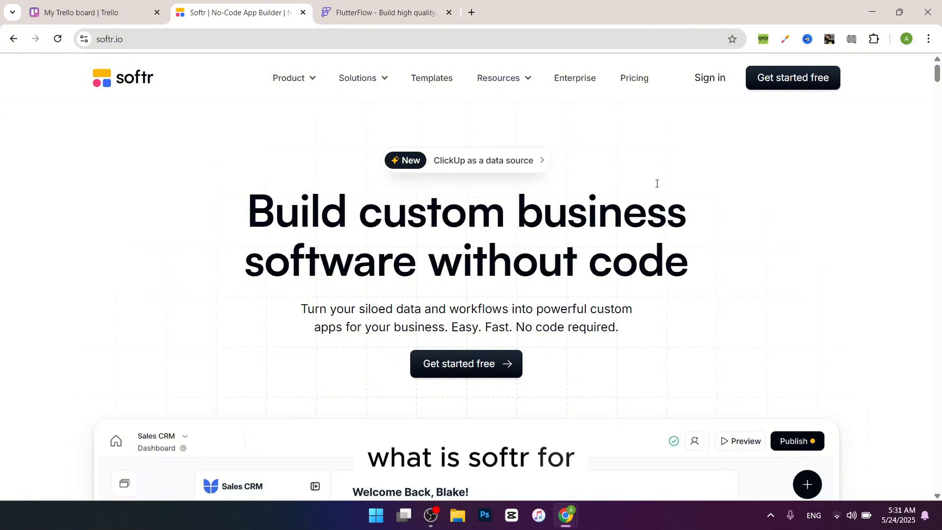
mouse_move(634, 78)
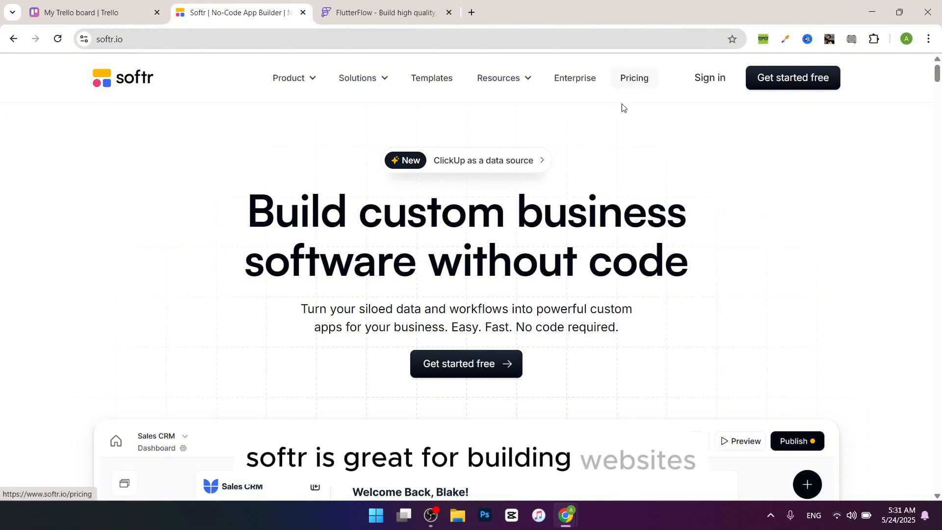
- Scroll the Softr homepage from the headline past the CRM app preview and integration icons to the 'Loved by 700,000+ teams' logos
scroll("down", 3)
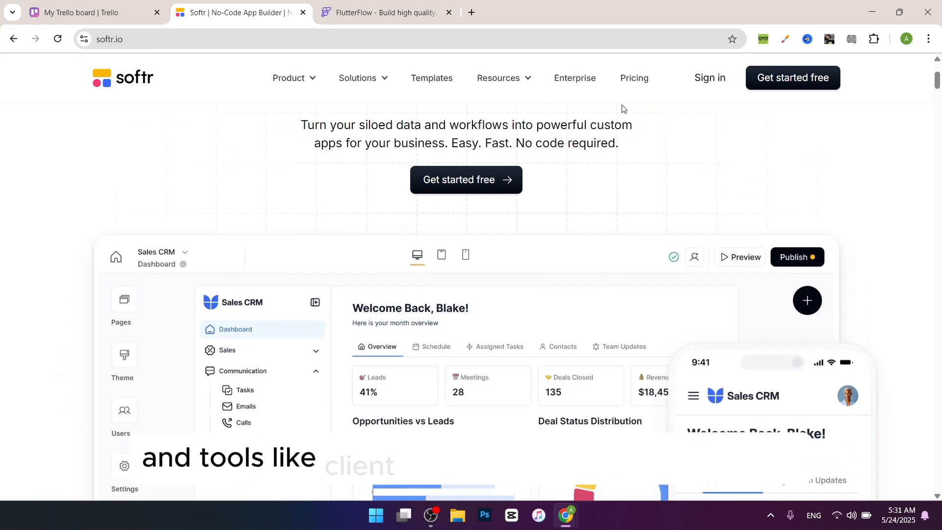
scroll("down", 3)
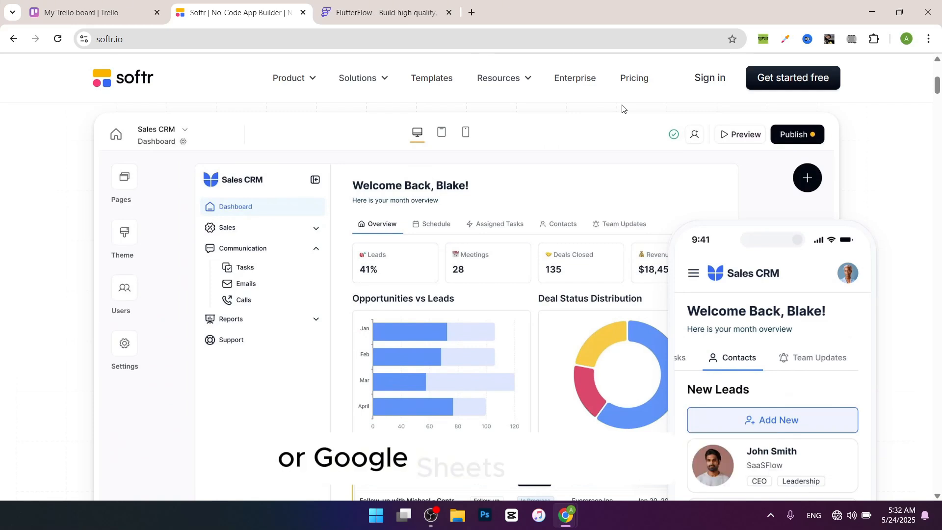
scroll("down", 3)
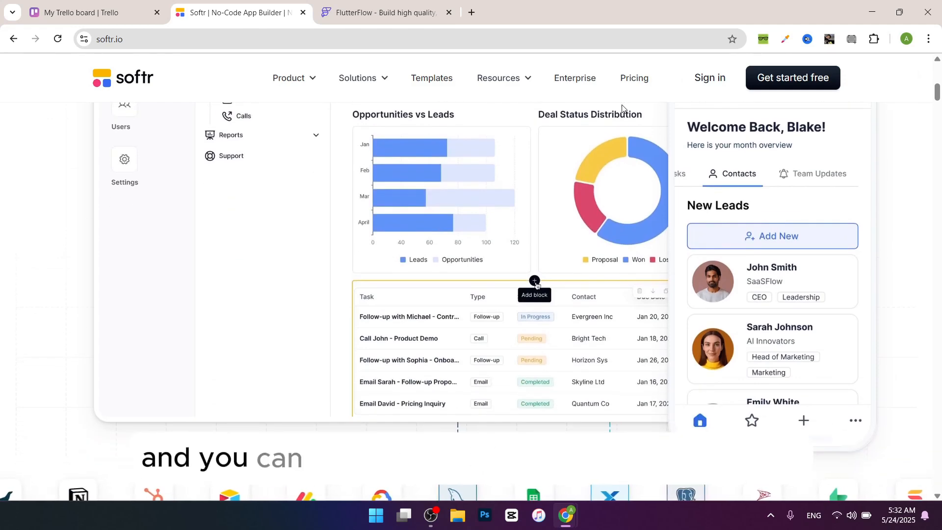
scroll("down", 3)
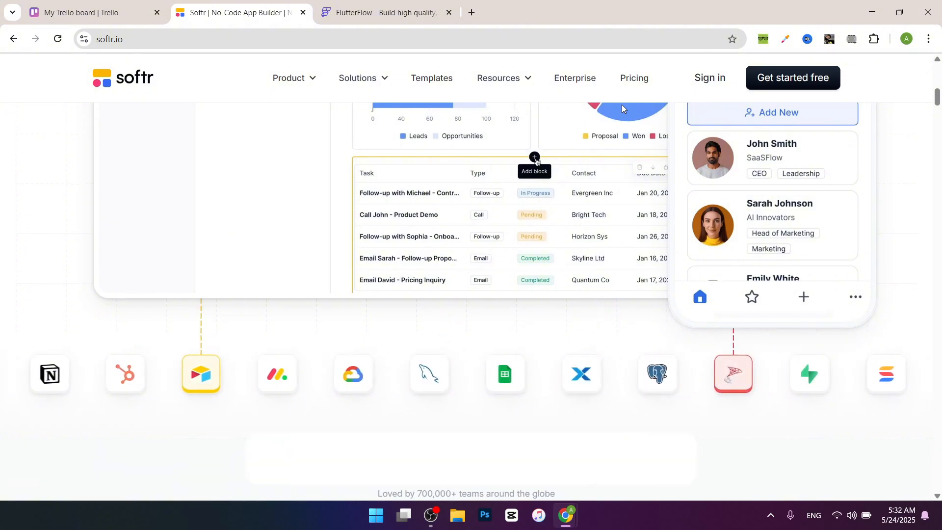
scroll("down", 3)
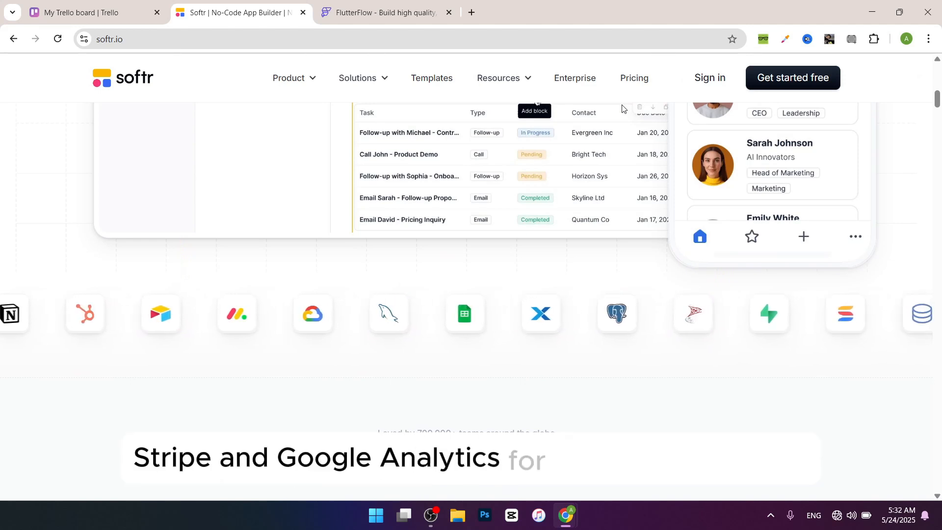
scroll("down", 3)
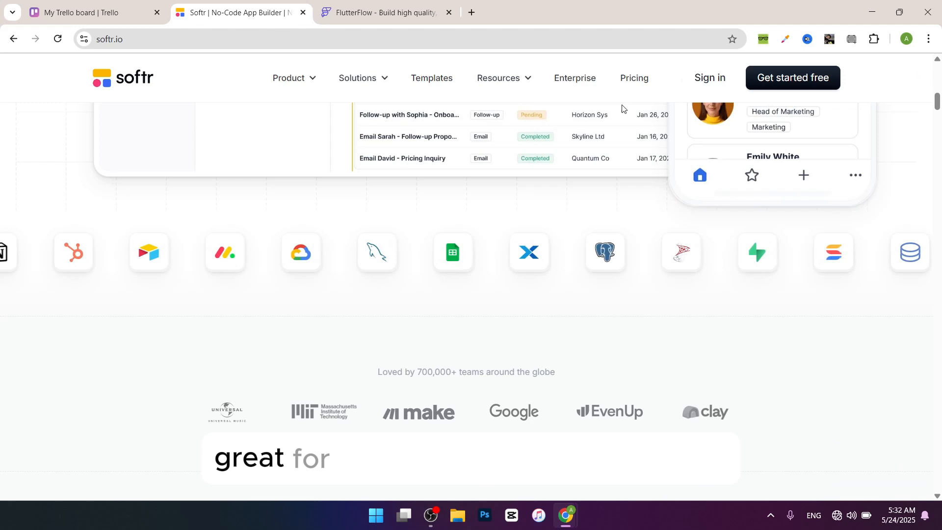
scroll("down", 3)
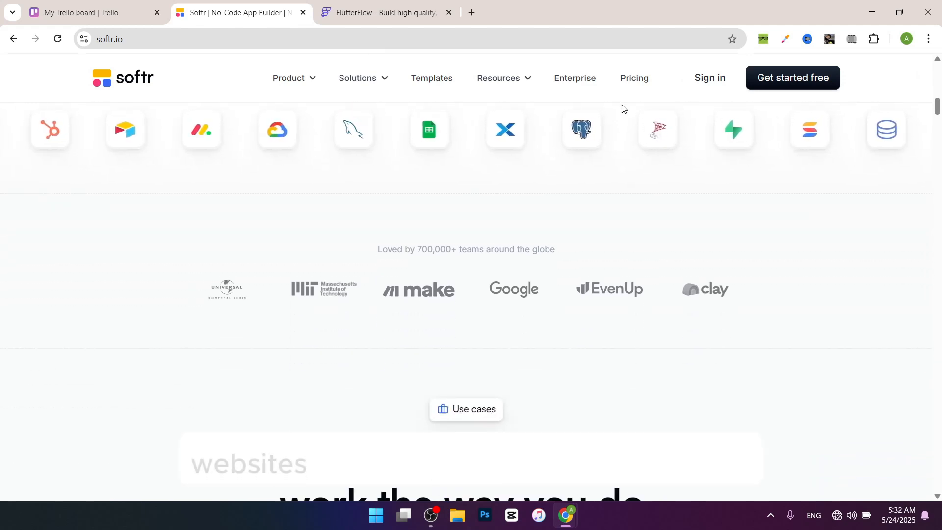
- Scroll further down Softr to the 'Create tools that work the way you do' section with the Client Portal example
scroll("down", 3)
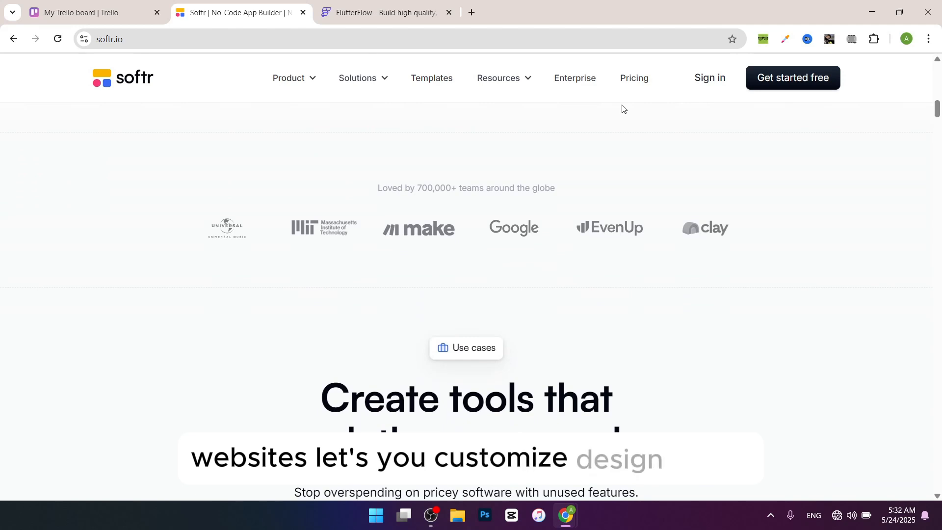
scroll("down", 3)
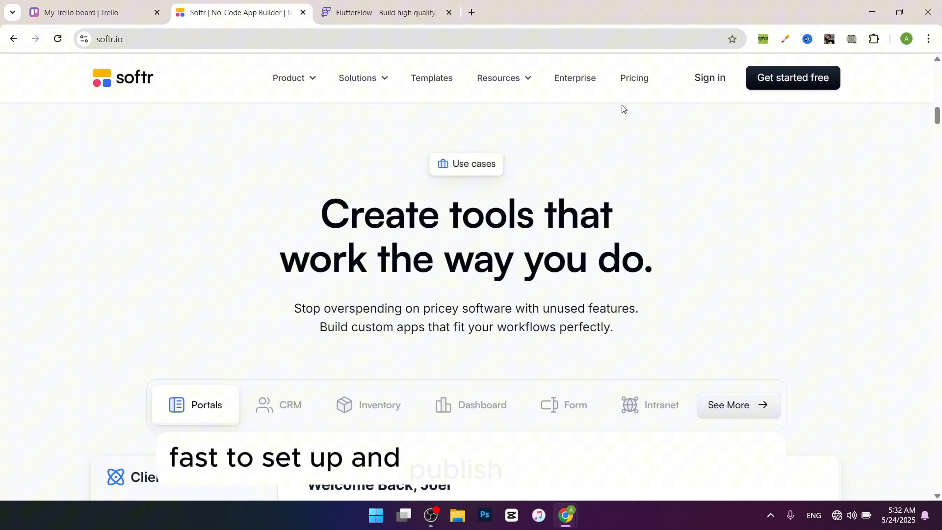
scroll("down", 3)
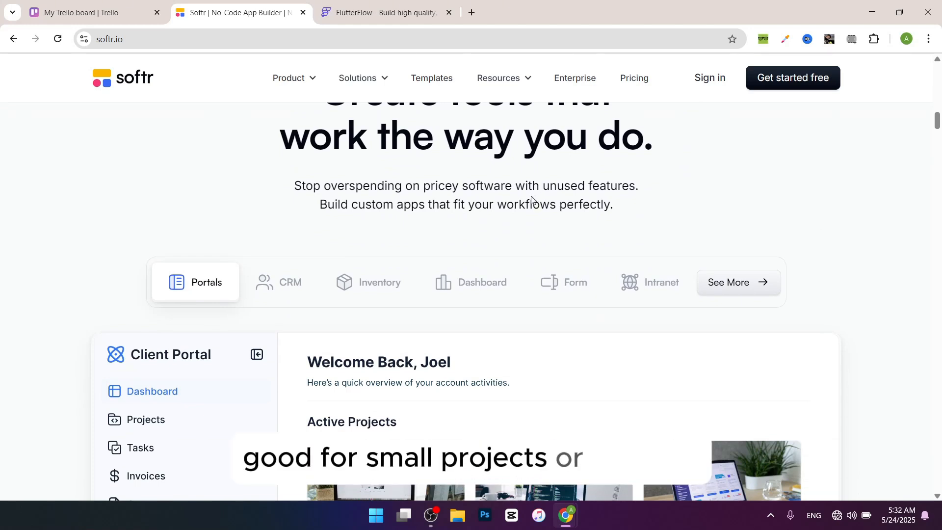
scroll("down", 3)
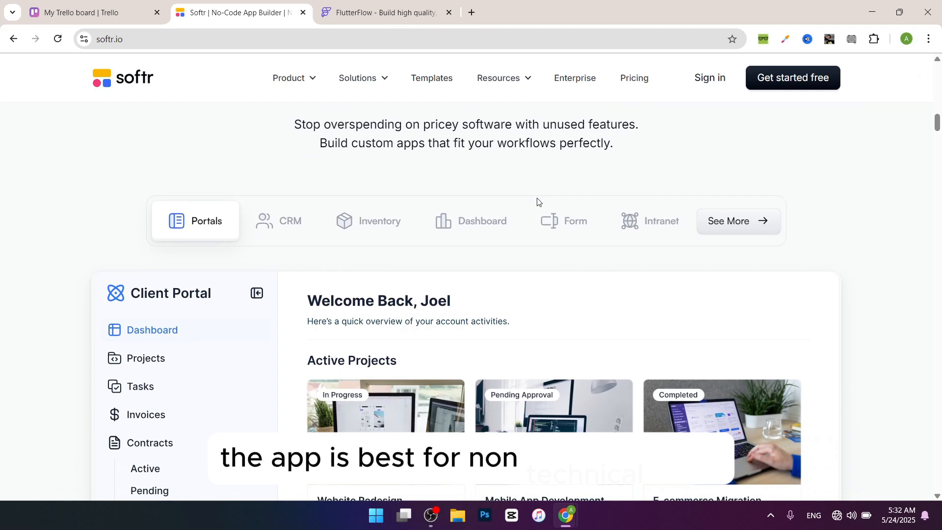
scroll("down", 3)
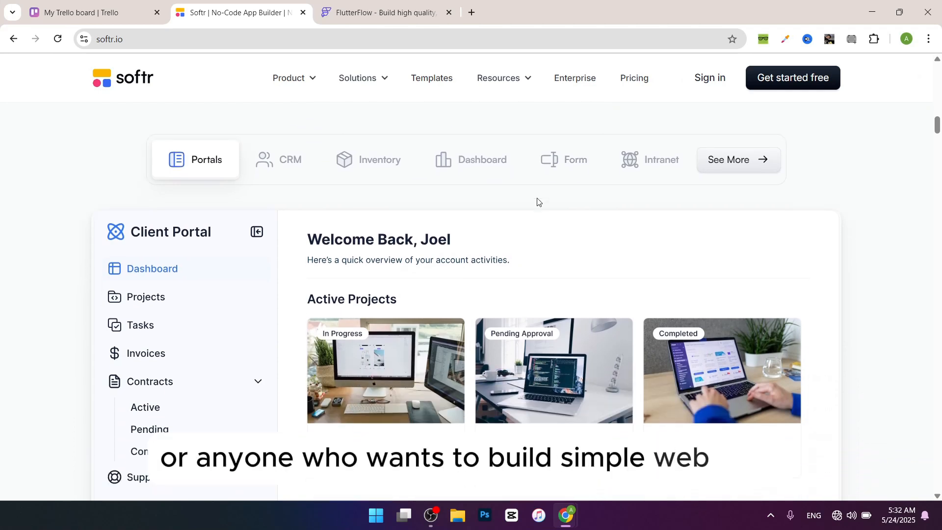
- Switch to the FlutterFlow tab and scroll past the 'Trusted by developers at' logos to 'Build UI & logic visually'
left_click(386, 12)
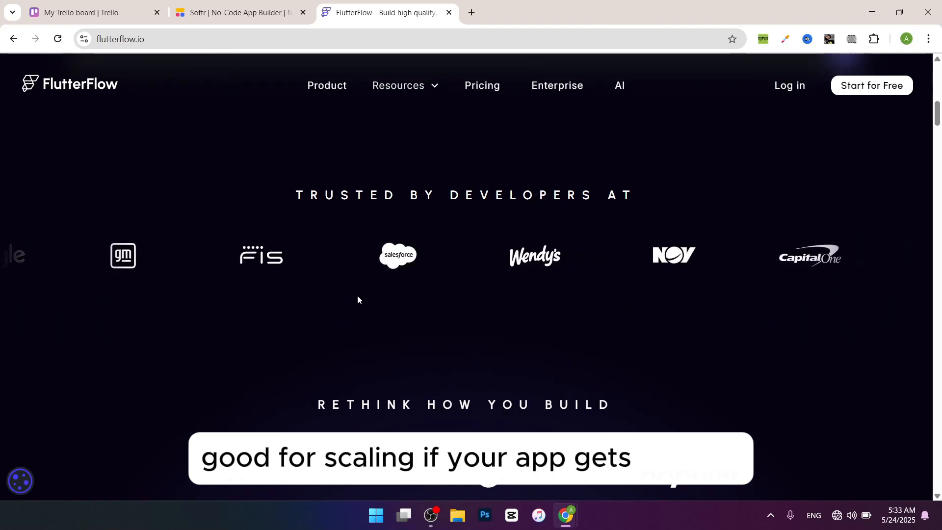
scroll("down", 3)
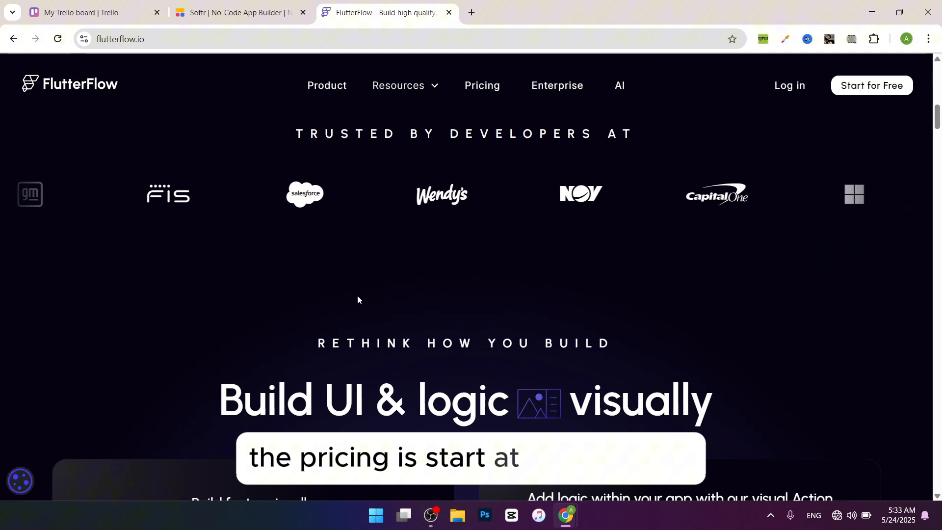
scroll("down", 3)
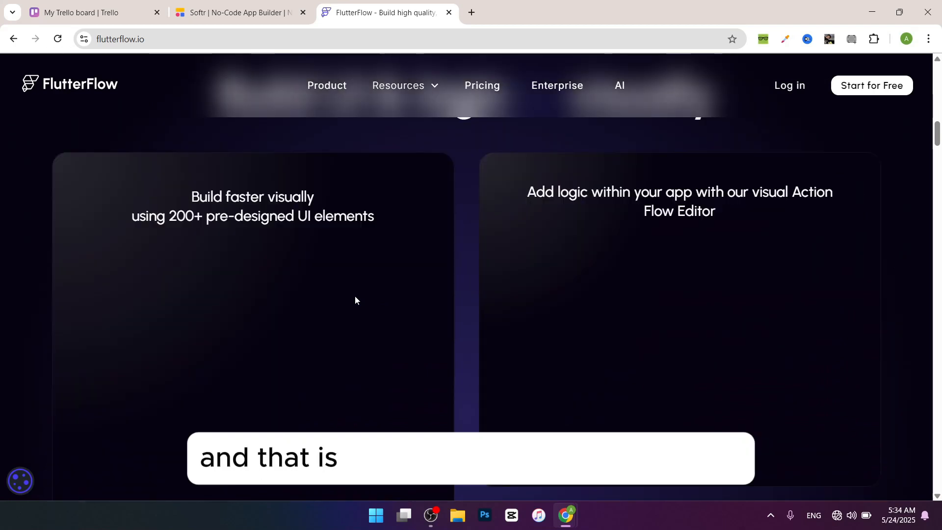
- Scroll to FlutterFlow's Test Mode section while typing 'so what are the key differences between flow is better for web apps and'
scroll("down", 3)
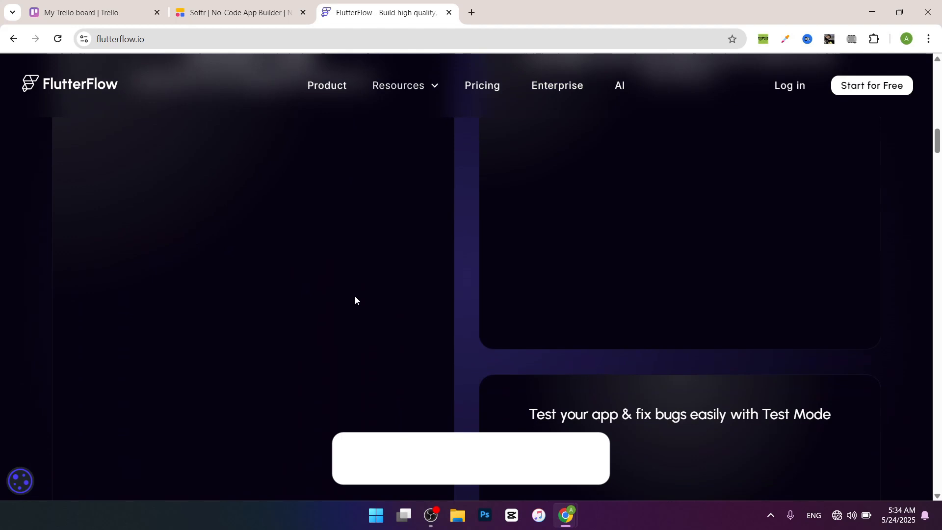
type("so what are the")
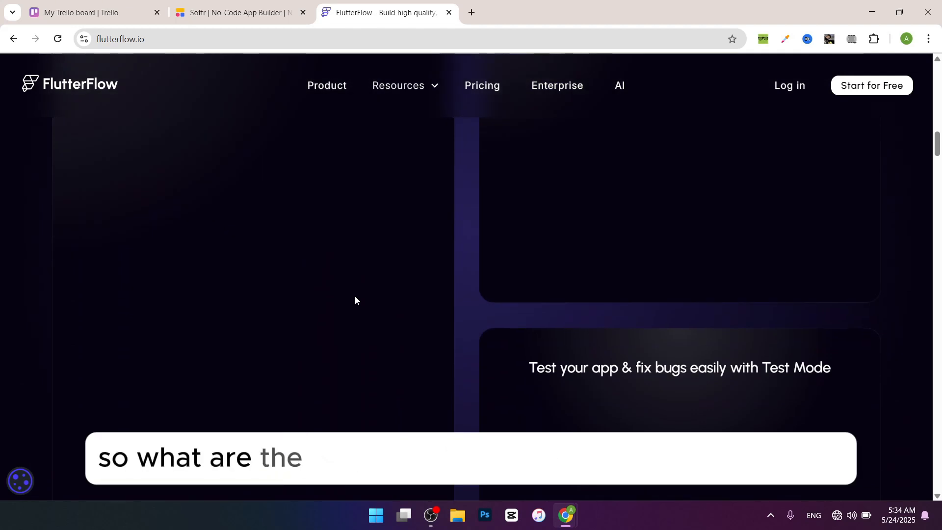
type("key differences between flow")
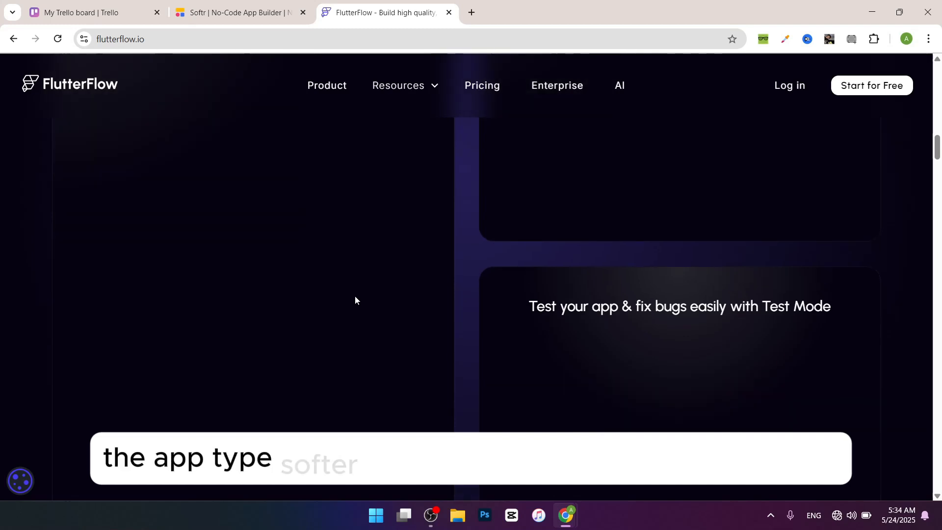
type("is better for web apps and")
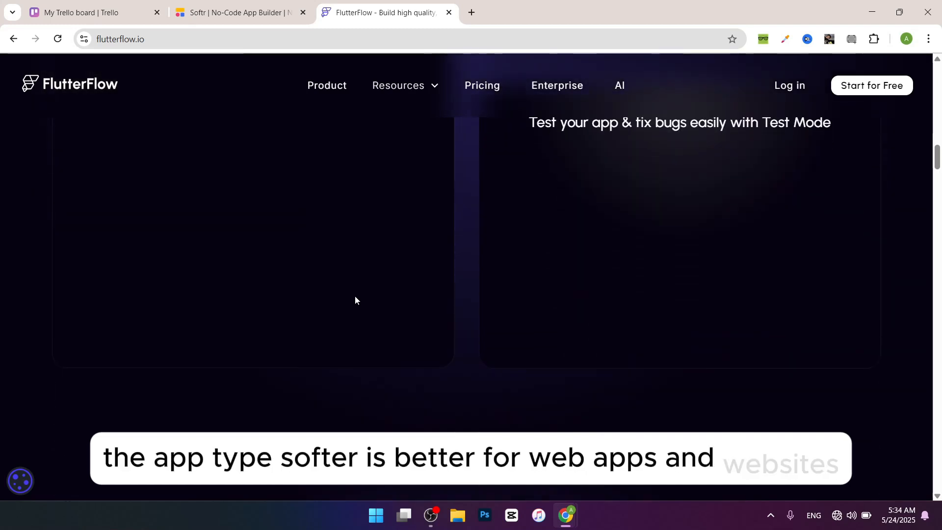
- Scroll on to the 'Customize everything' section, then switch back to the Softr tab
scroll("down", 3)
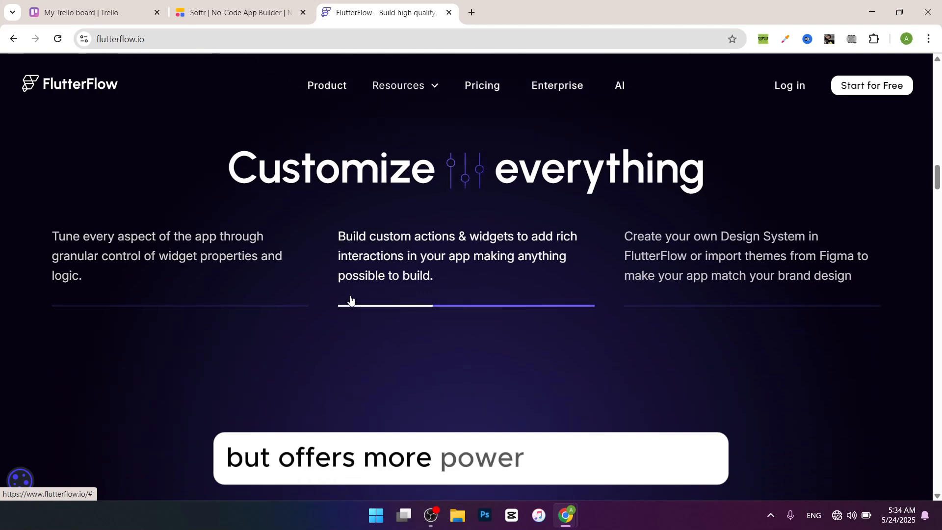
scroll("down", 3)
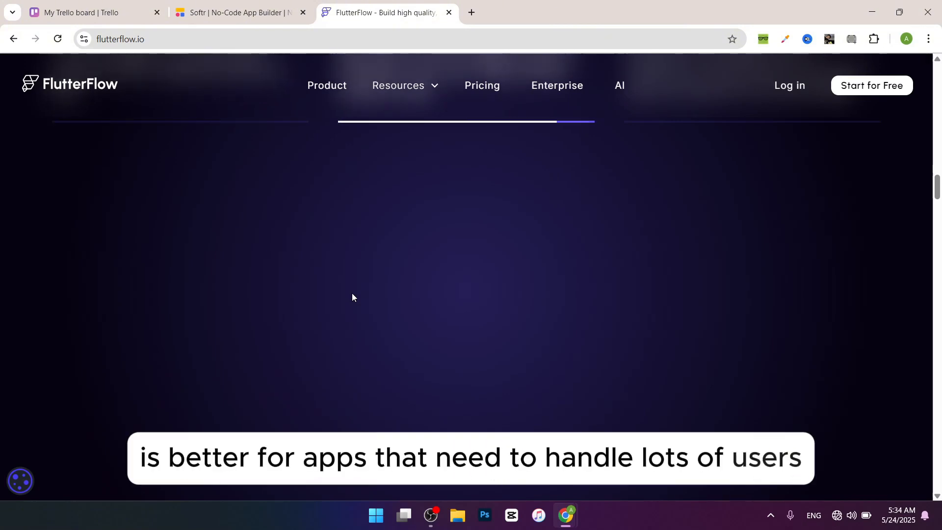
left_click(237, 12)
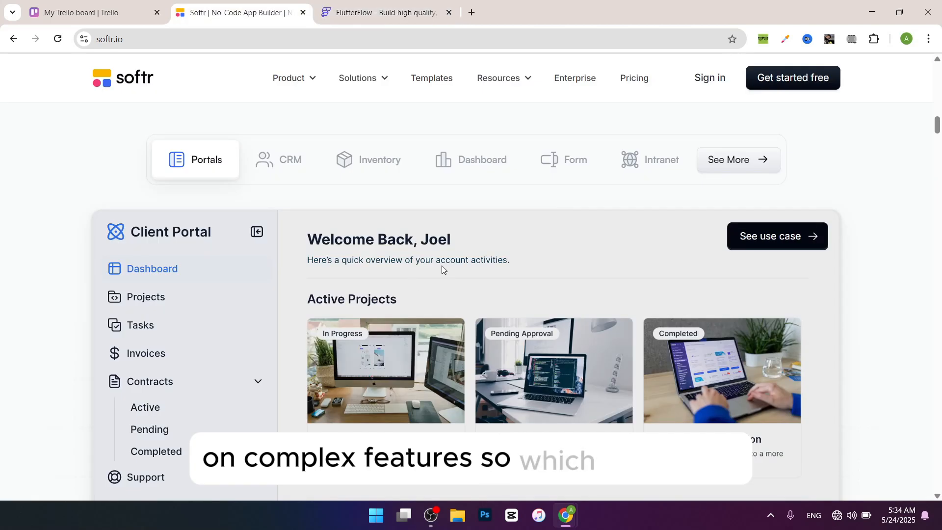
- Scroll Softr through the Client Portal demo, invoices table and testimonial, then switch back to the FlutterFlow tab
scroll("down", 3)
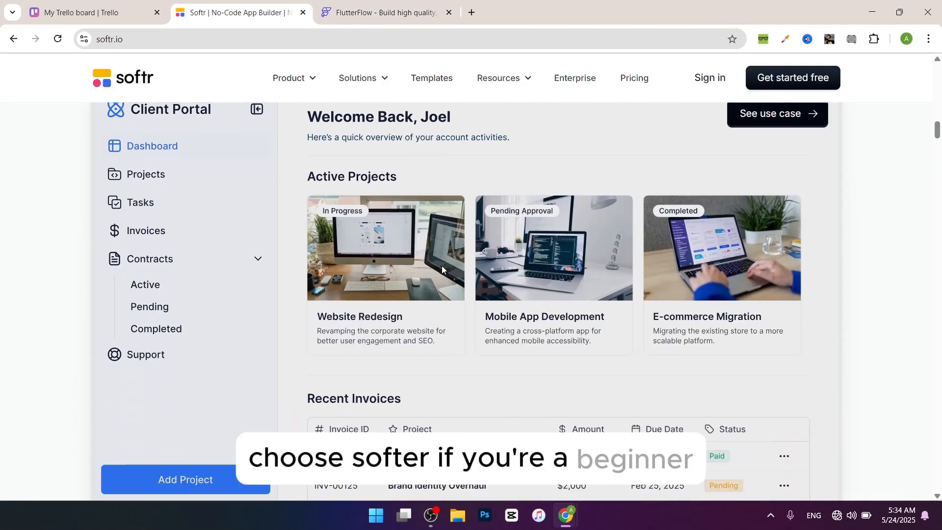
scroll("down", 3)
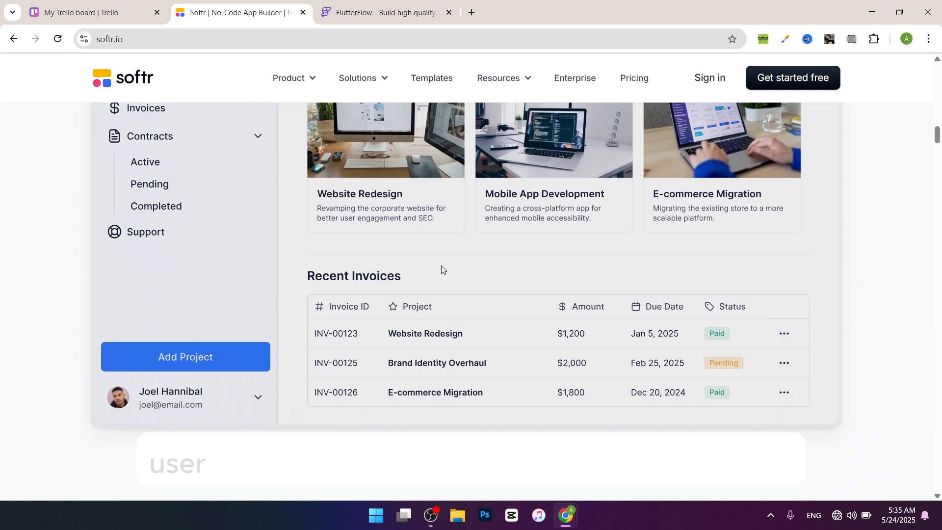
scroll("down", 3)
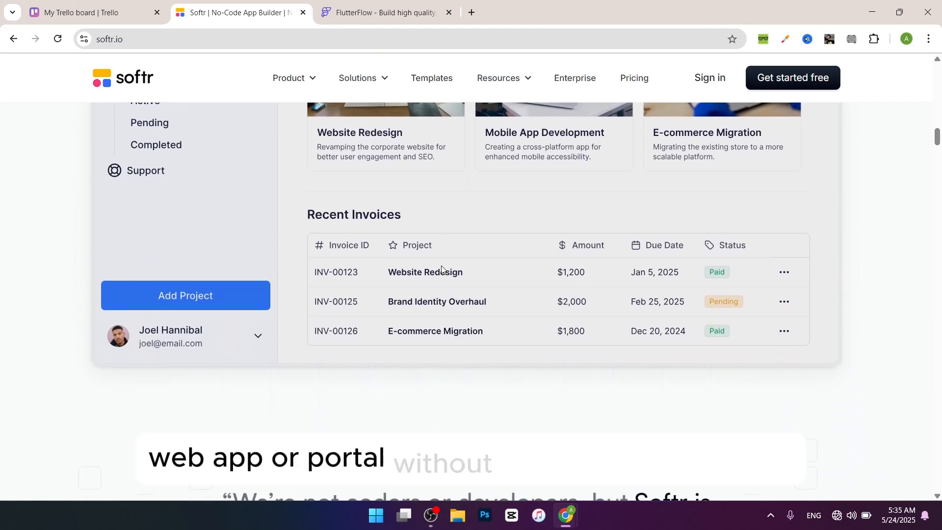
scroll("down", 3)
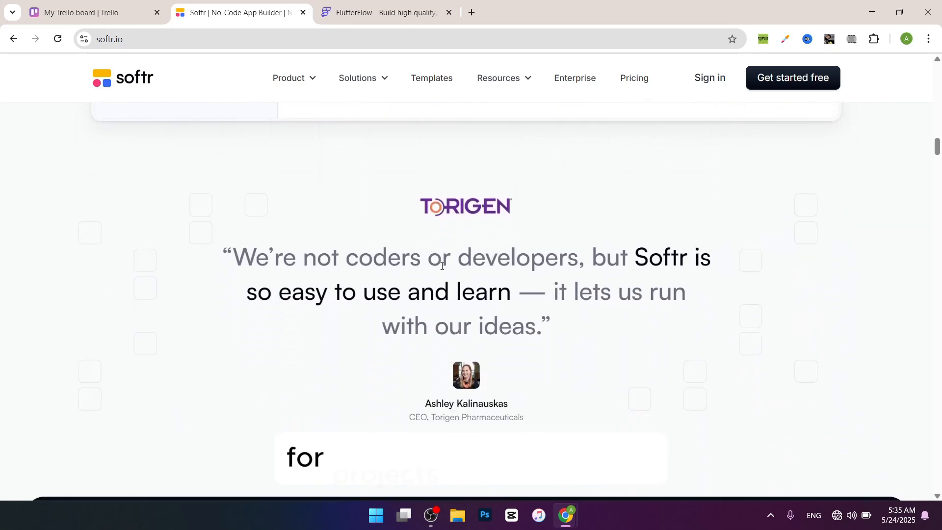
scroll("down", 3)
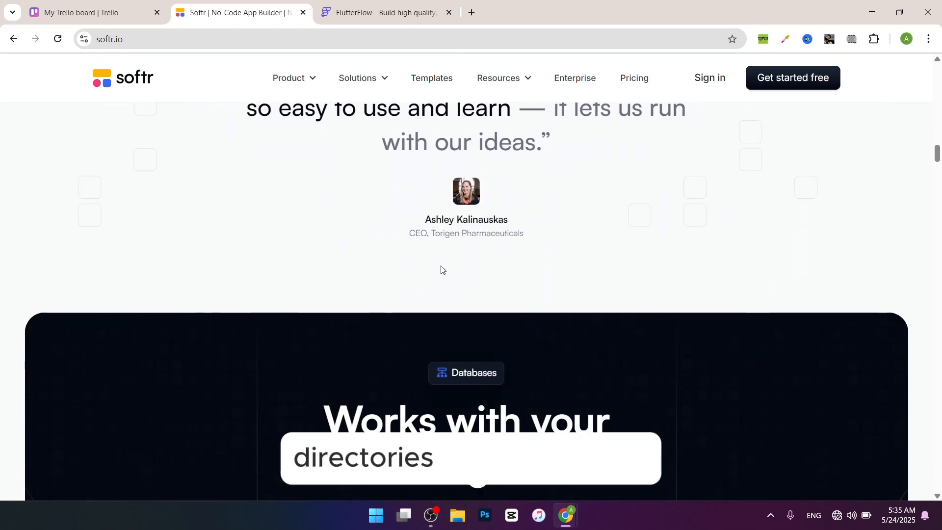
left_click(385, 12)
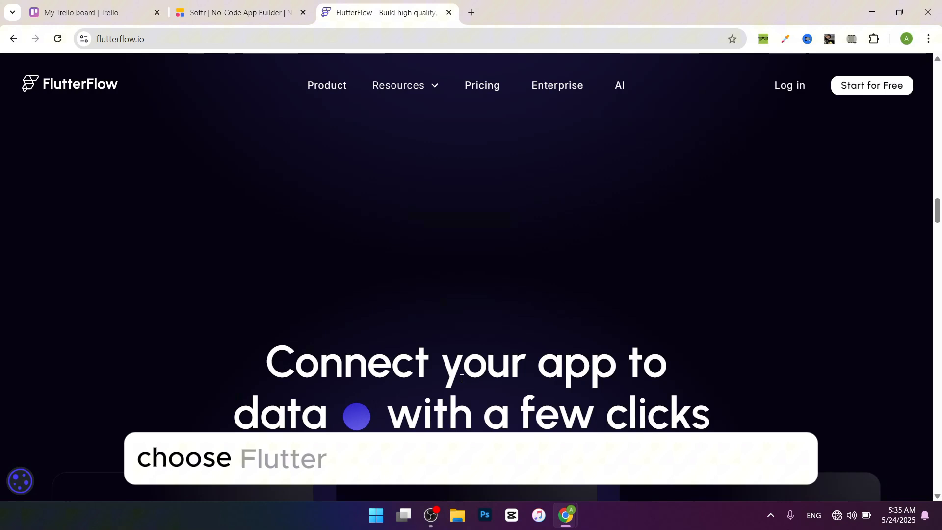
- Scroll through FlutterFlow's 'Connect your app to data' section to its Firebase, APIs and payments cards
scroll("down", 3)
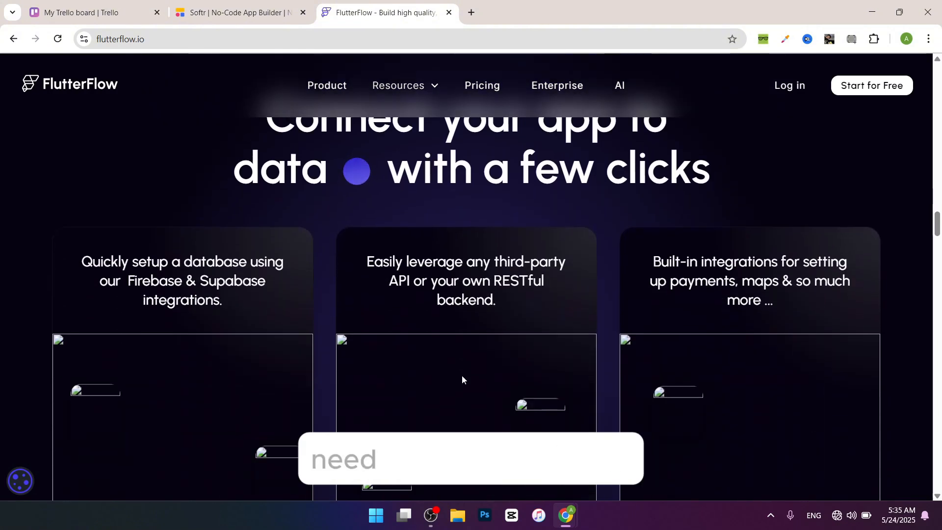
scroll("down", 3)
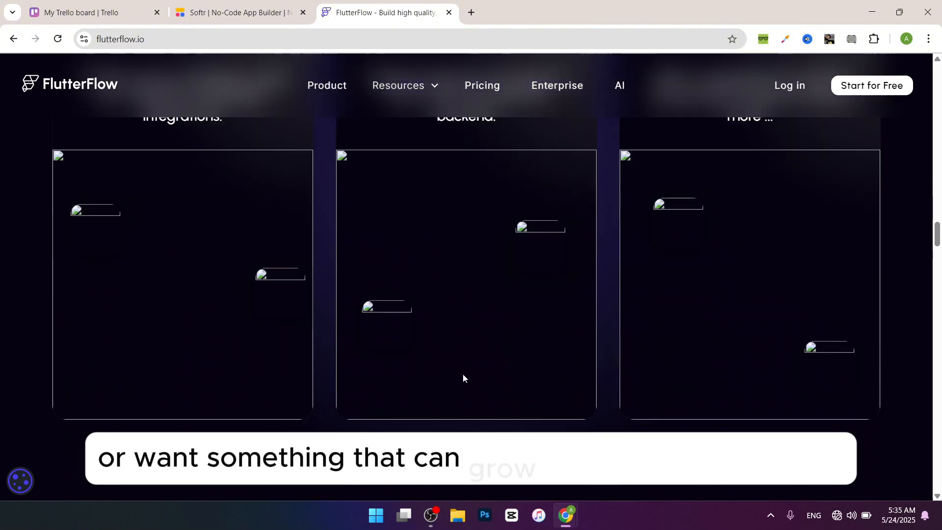
scroll("down", 3)
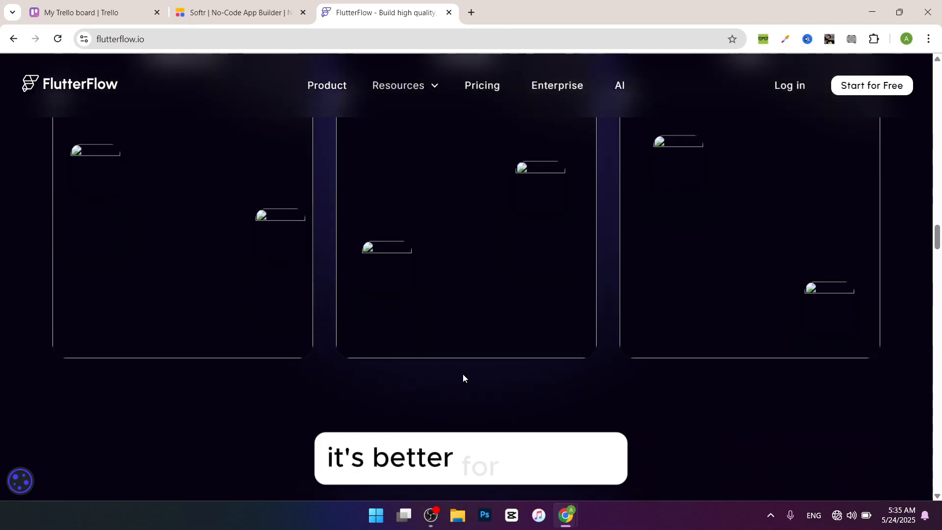